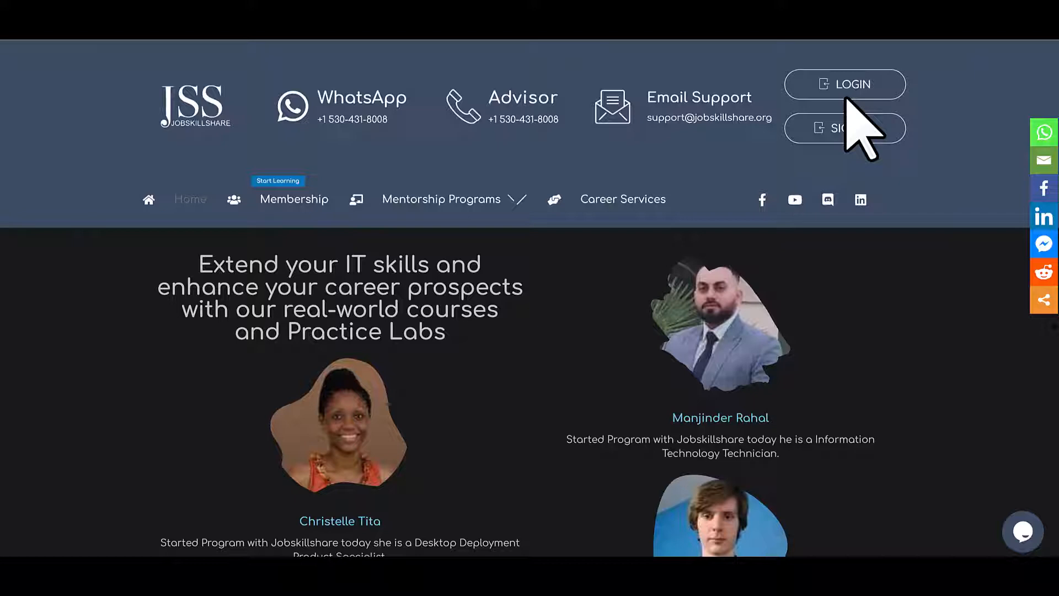
# Log in to JobSkillShare from the home page's LOGIN button
pyautogui.click(845, 84)
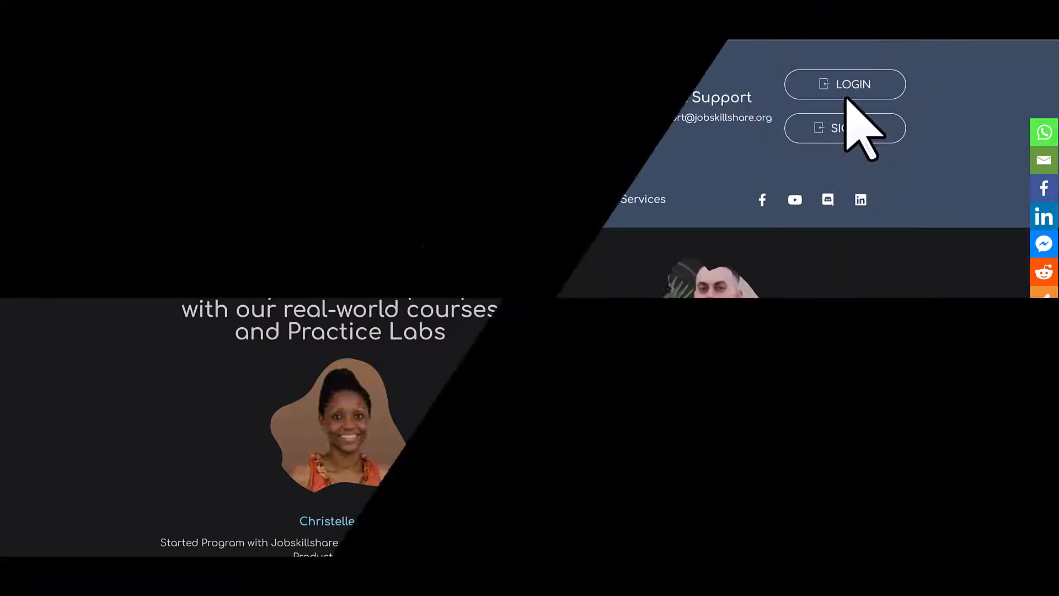
pyautogui.click(845, 83)
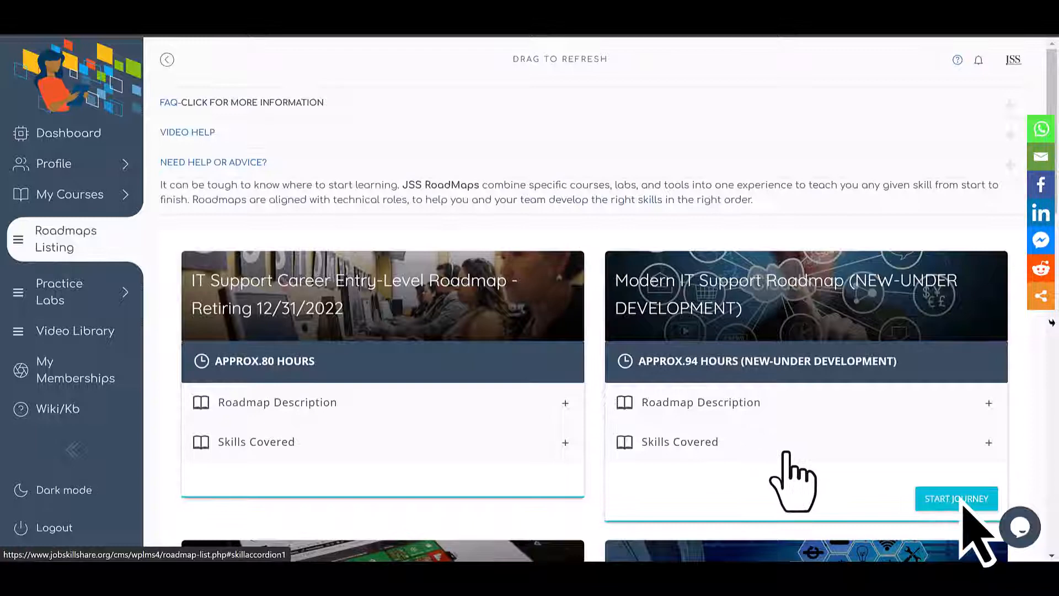
# Start the Modern IT Support Roadmap journey and confirm starting the career journey
pyautogui.click(956, 499)
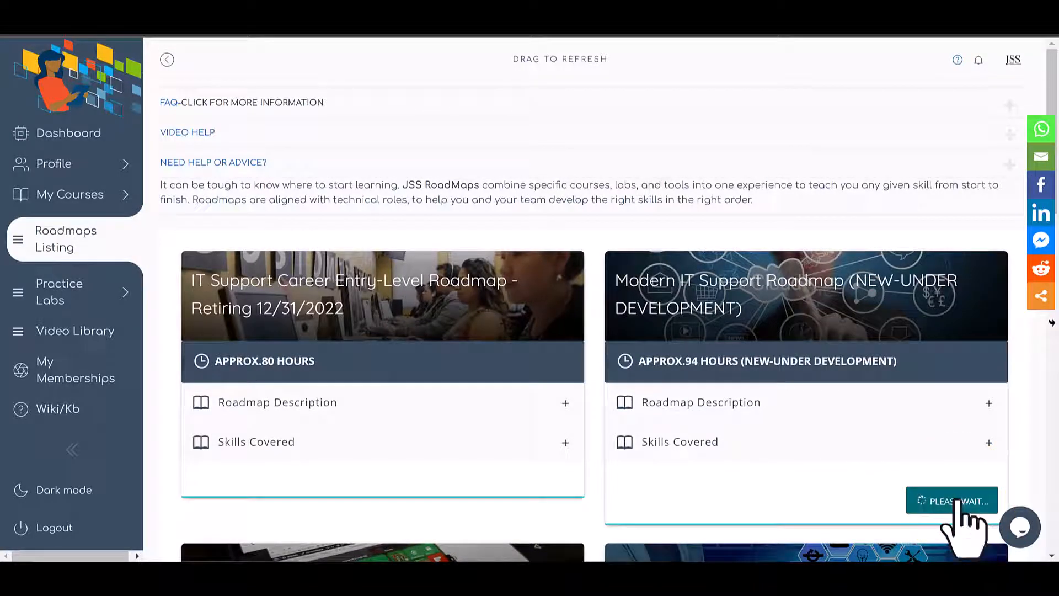
pyautogui.click(952, 500)
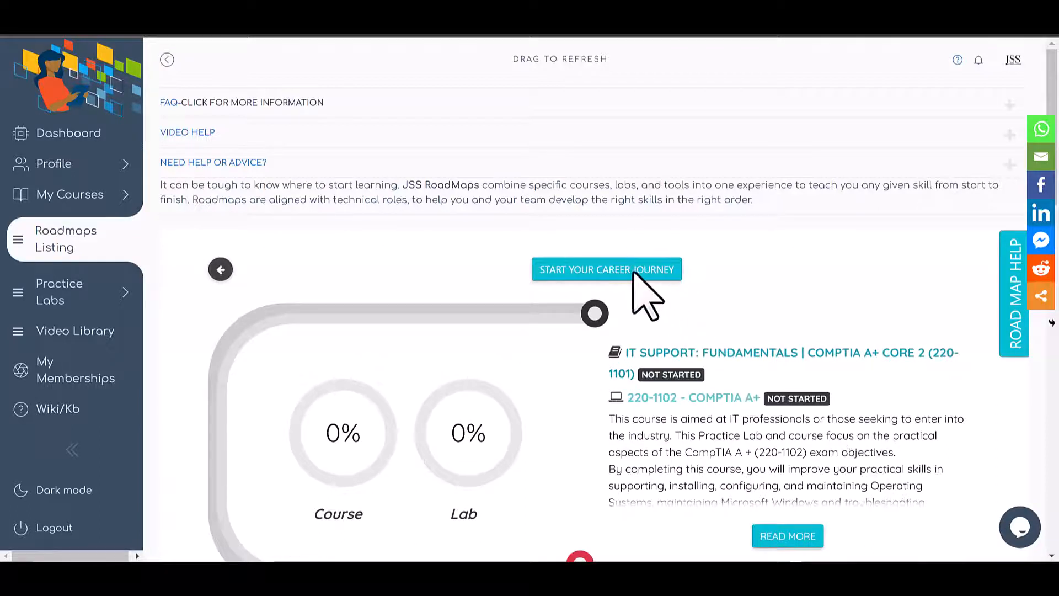
pyautogui.click(606, 268)
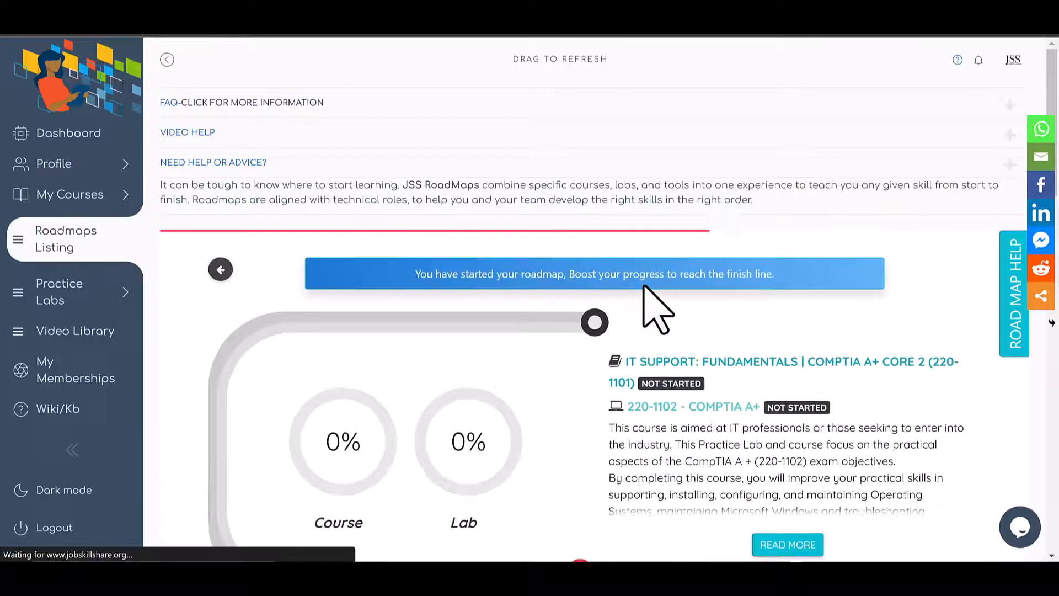
pyautogui.scroll(-3)
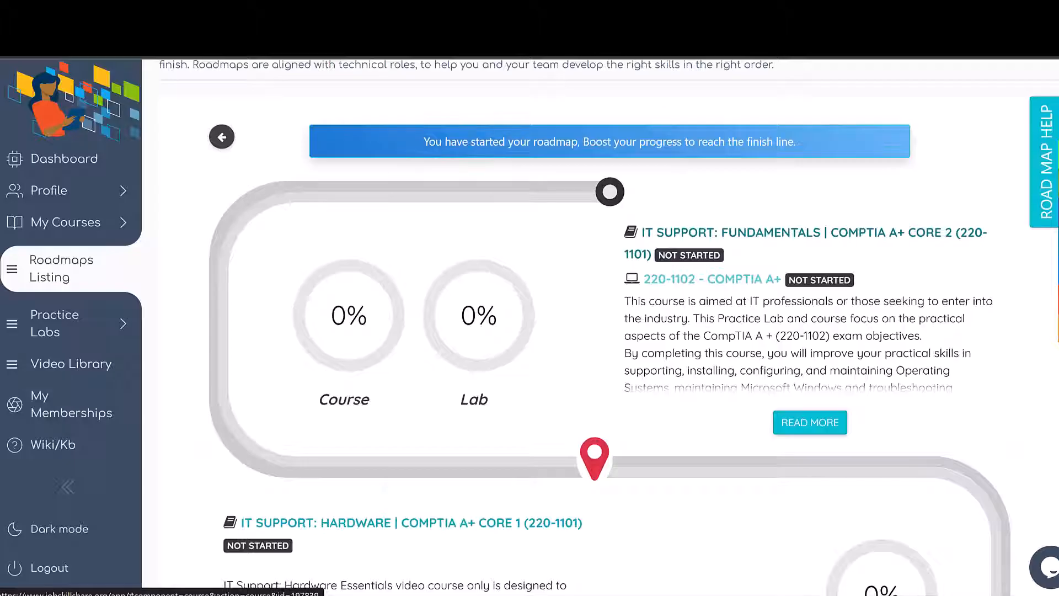
pyautogui.moveTo(783, 271)
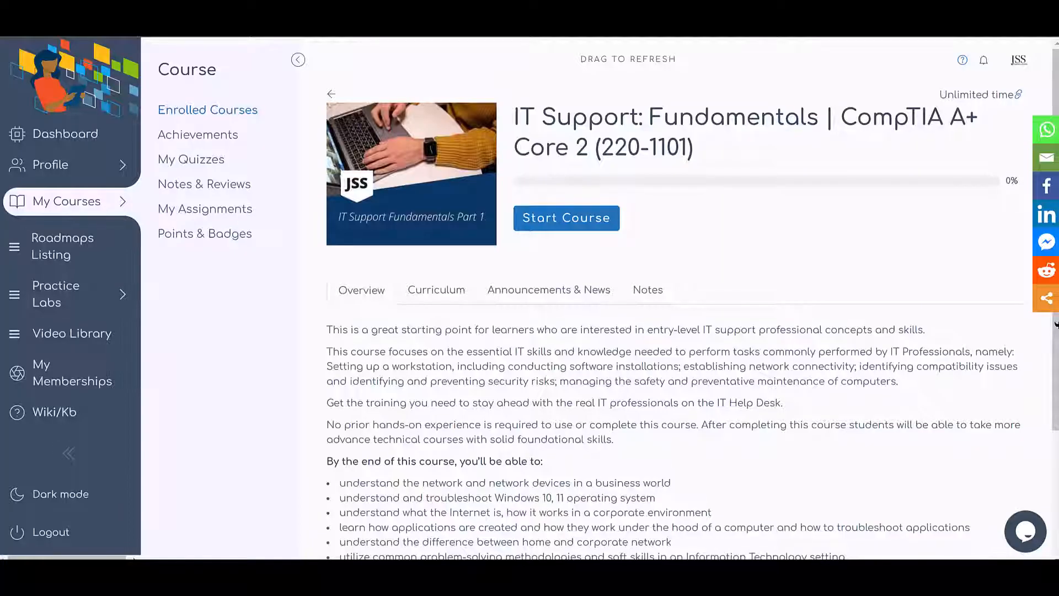
pyautogui.moveTo(577, 264)
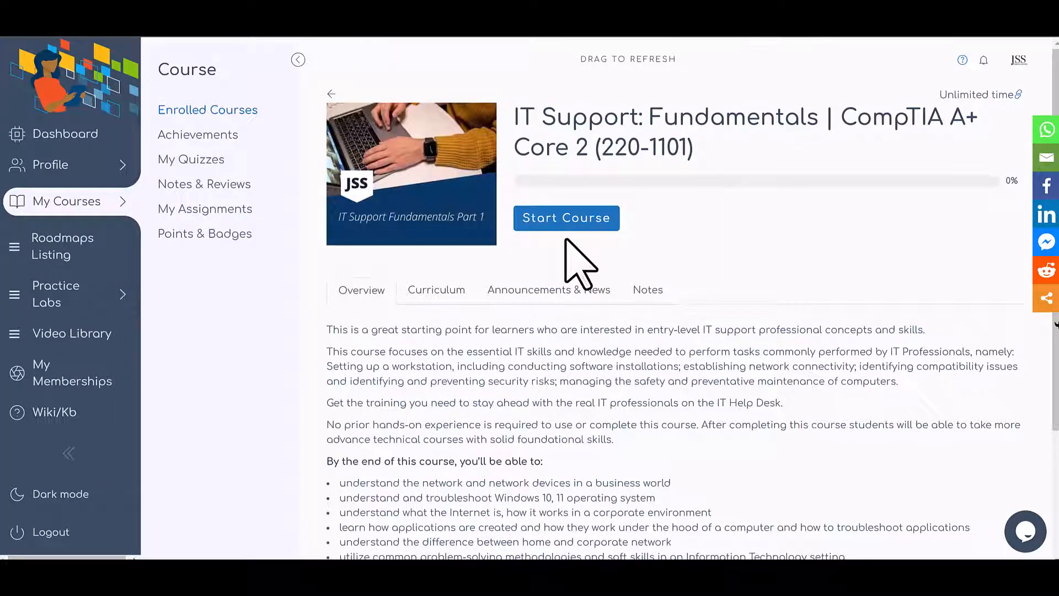
# Start the IT Support: Fundamentals | CompTIA A+ Core 2 (220-1101) course
pyautogui.click(566, 217)
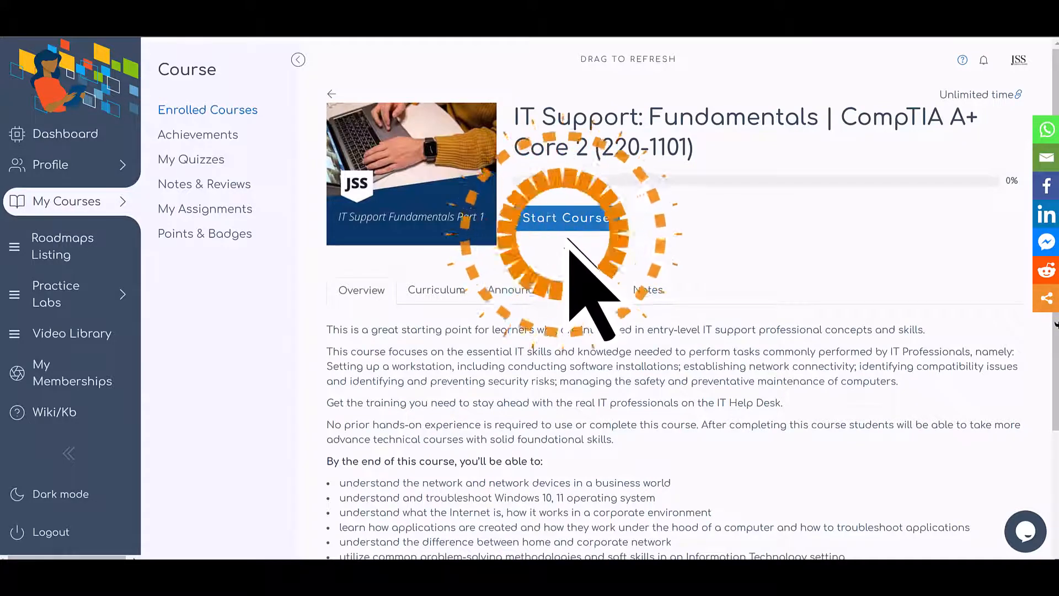
# Complete the ITF: Starting IT Career as a Student lesson, open Transitioning to IT Support, exit
pyautogui.click(566, 218)
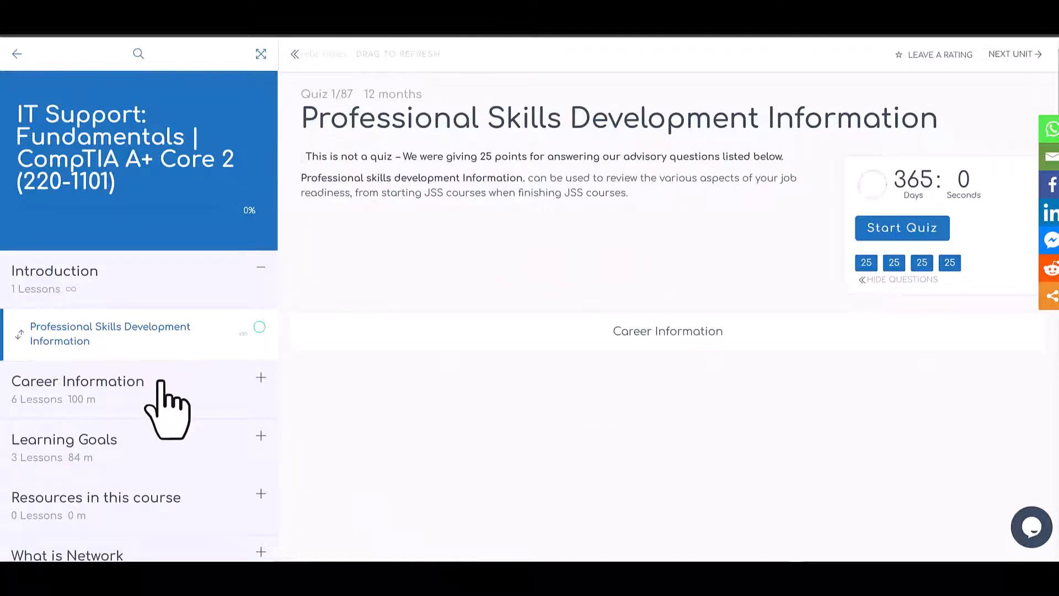
pyautogui.click(78, 381)
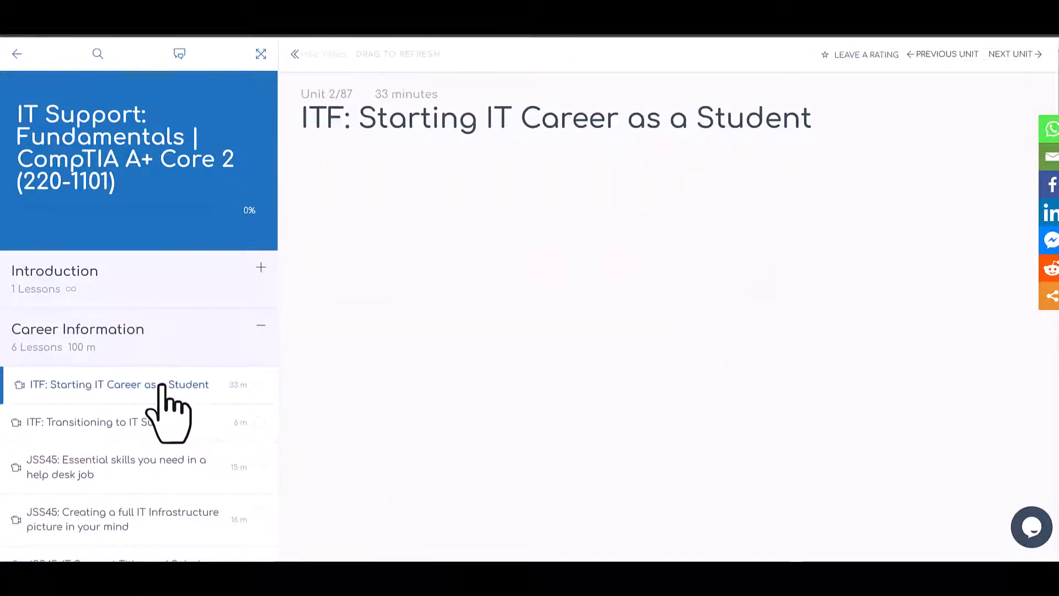
pyautogui.click(120, 384)
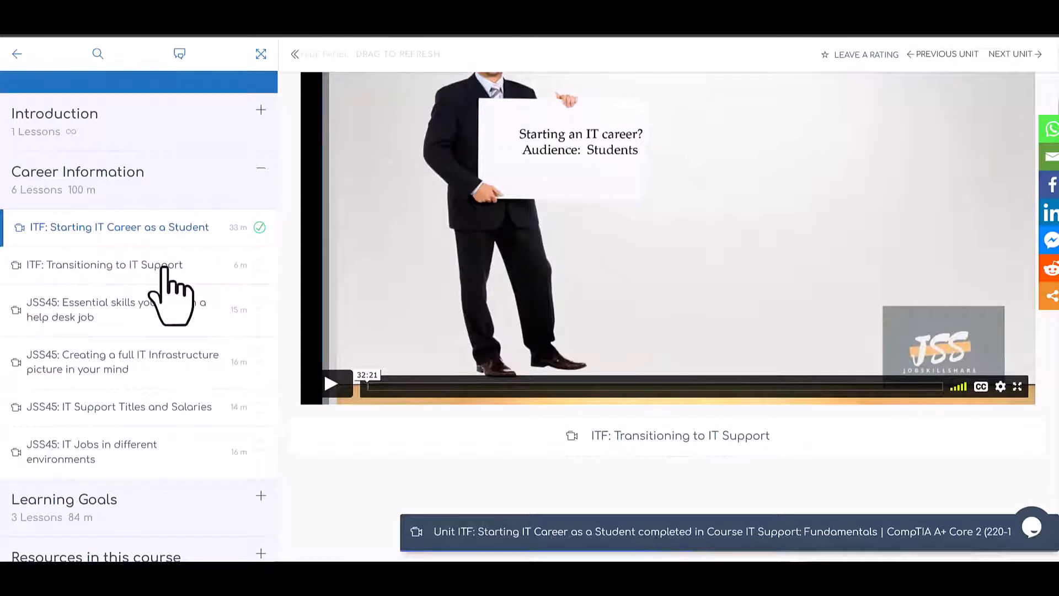
pyautogui.click(105, 264)
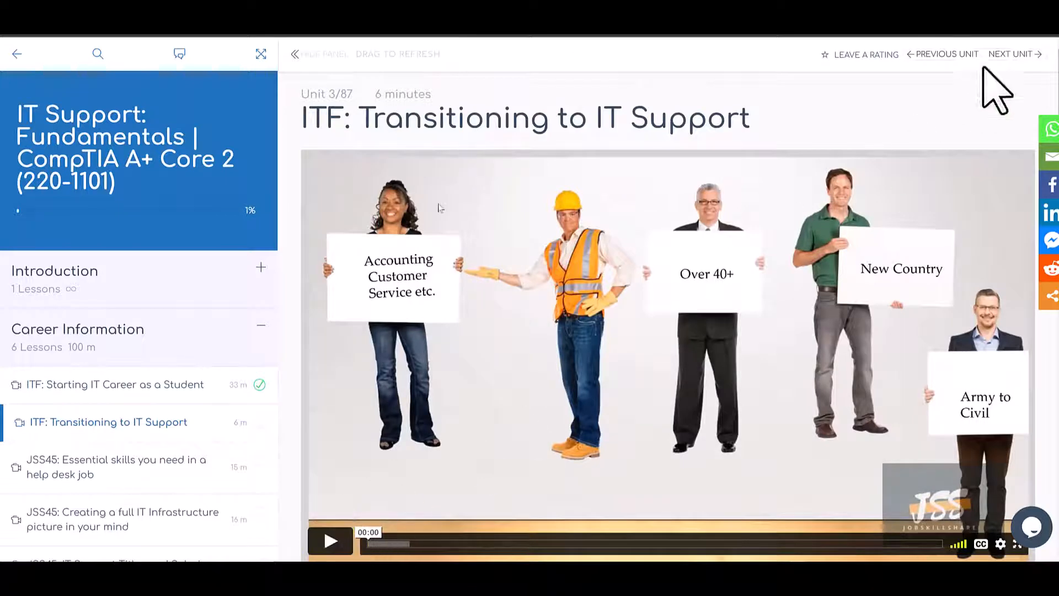
pyautogui.click(1011, 54)
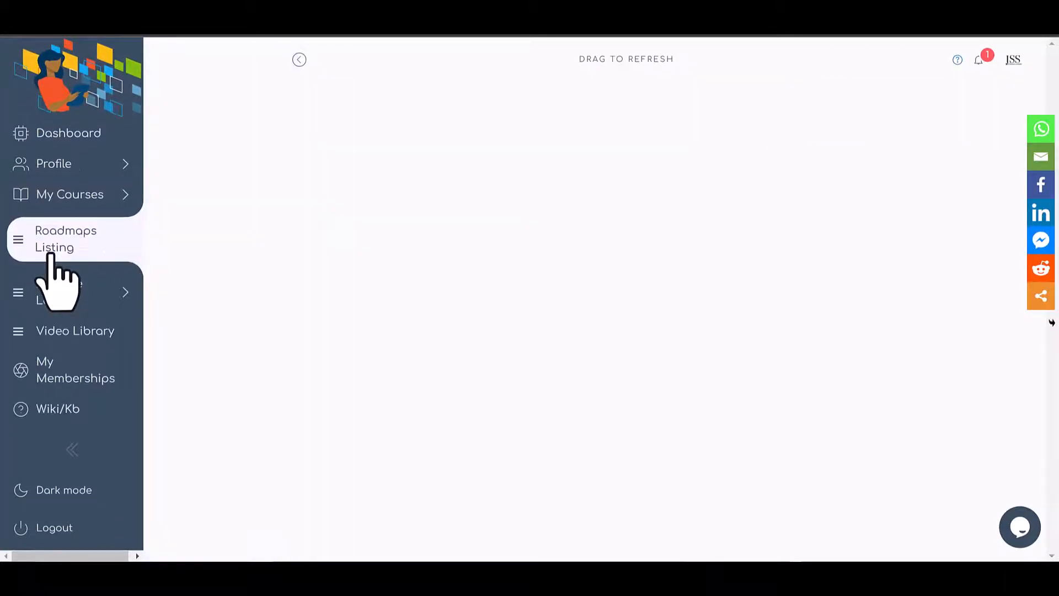
pyautogui.click(66, 238)
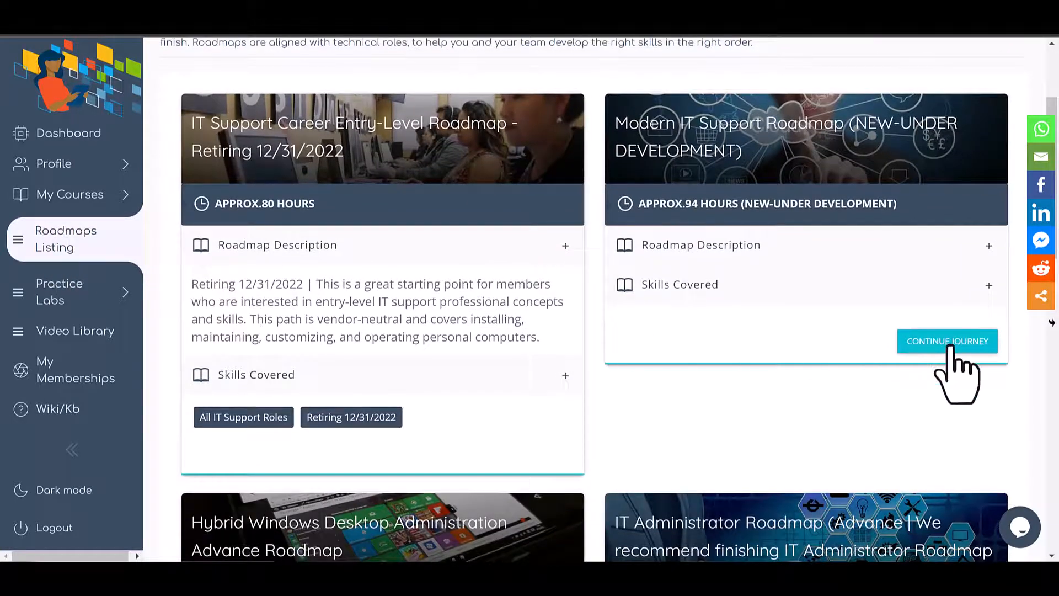
pyautogui.click(946, 340)
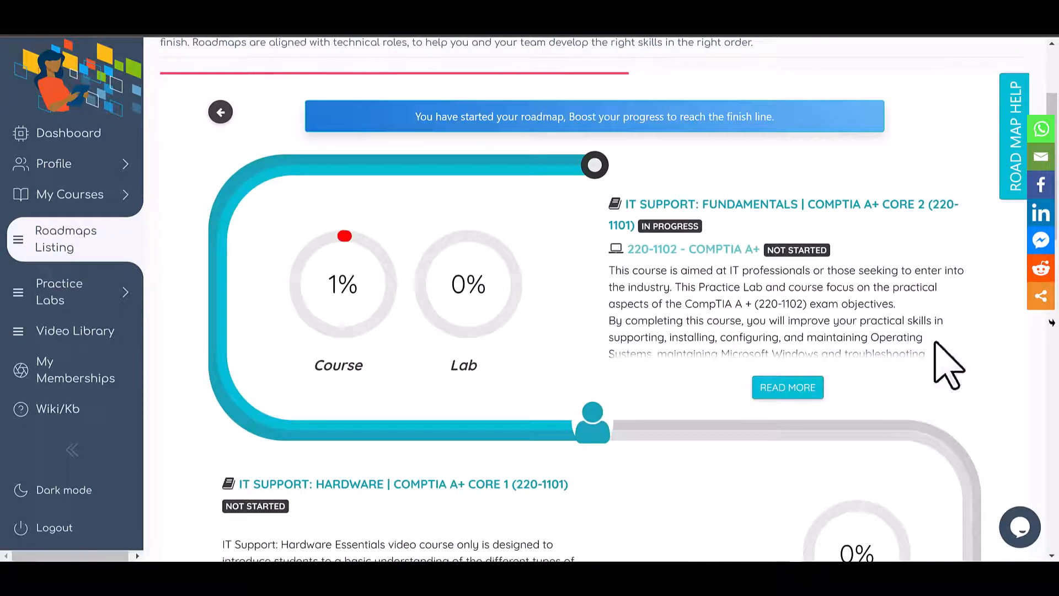
pyautogui.doubleClick(342, 283)
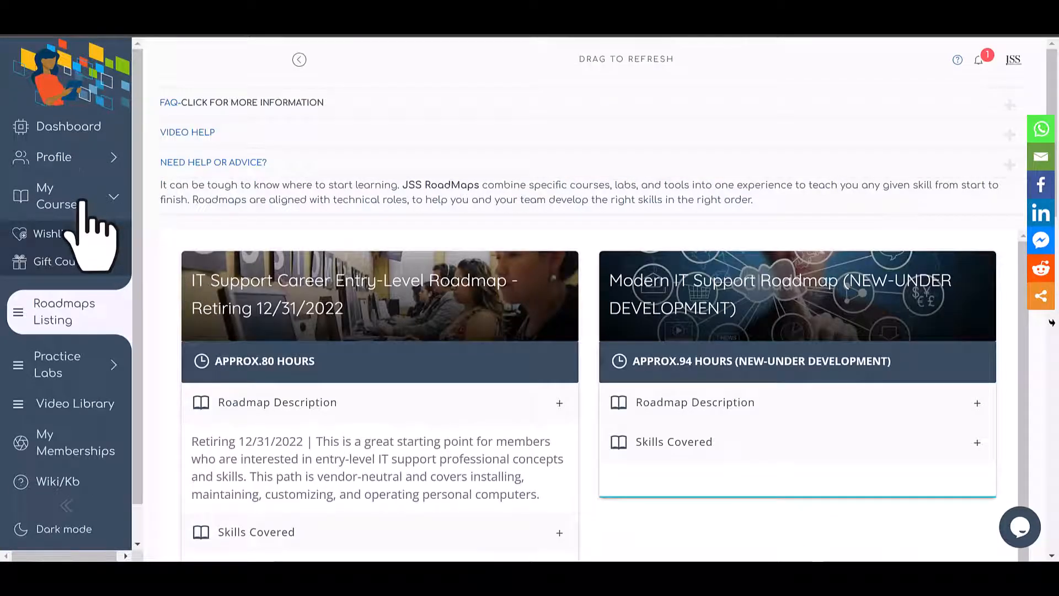
# Continue IT Support: Fundamentals at 1% progress from My Courses
pyautogui.click(54, 195)
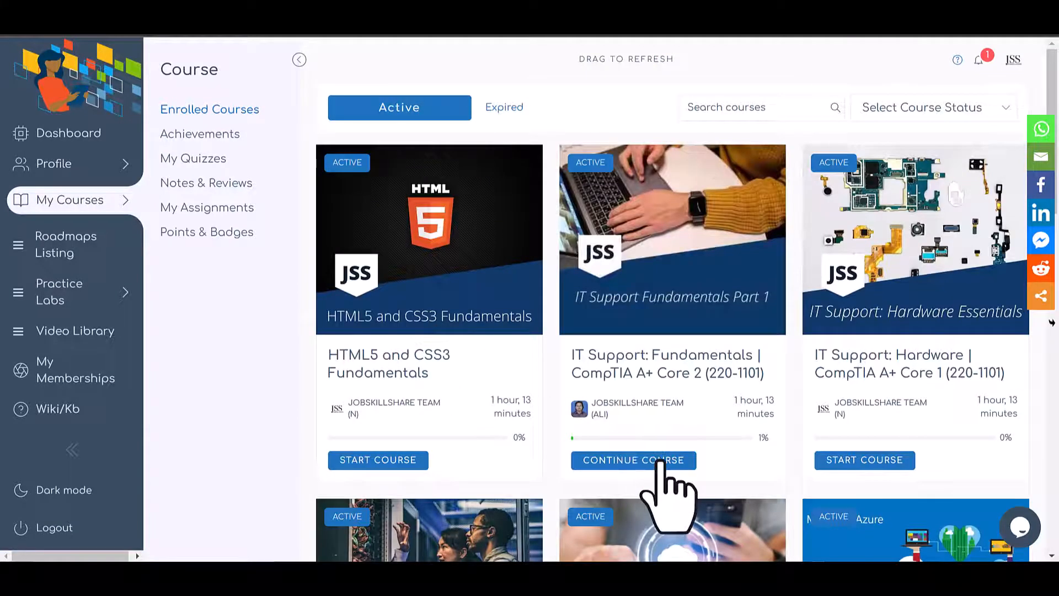
pyautogui.click(633, 461)
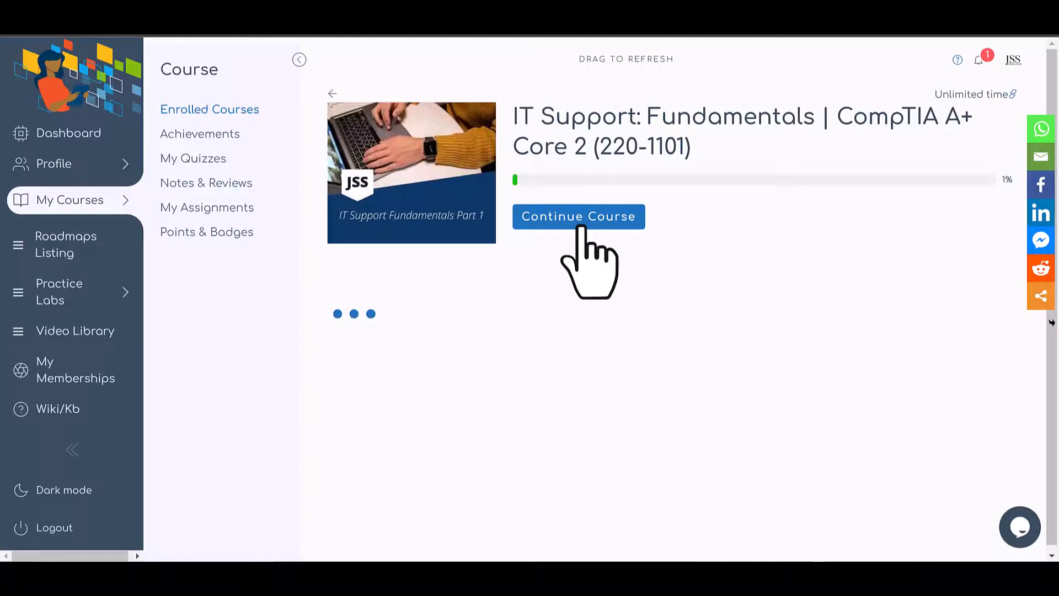
pyautogui.click(578, 216)
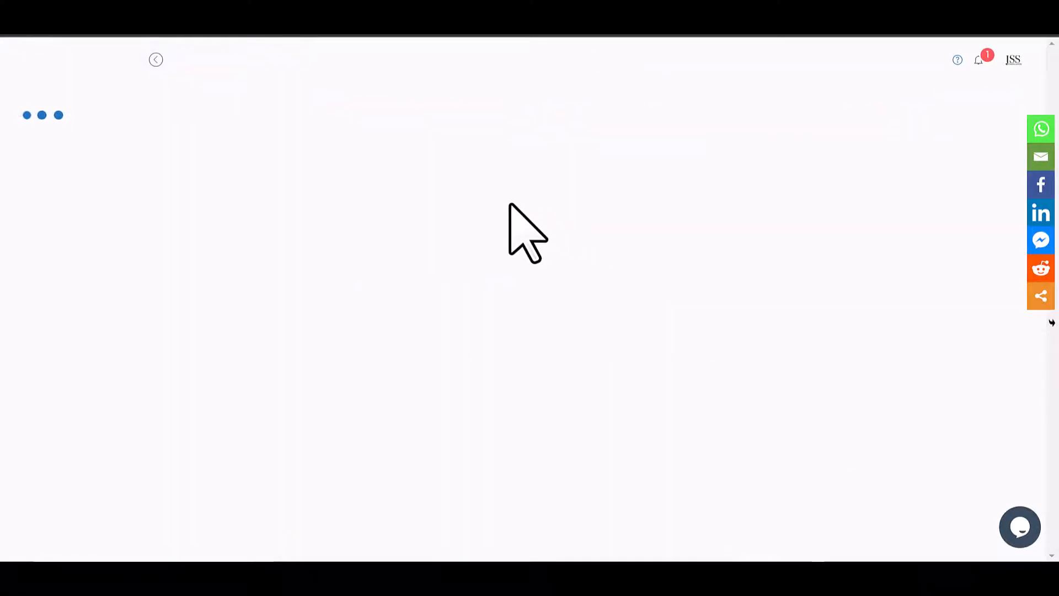